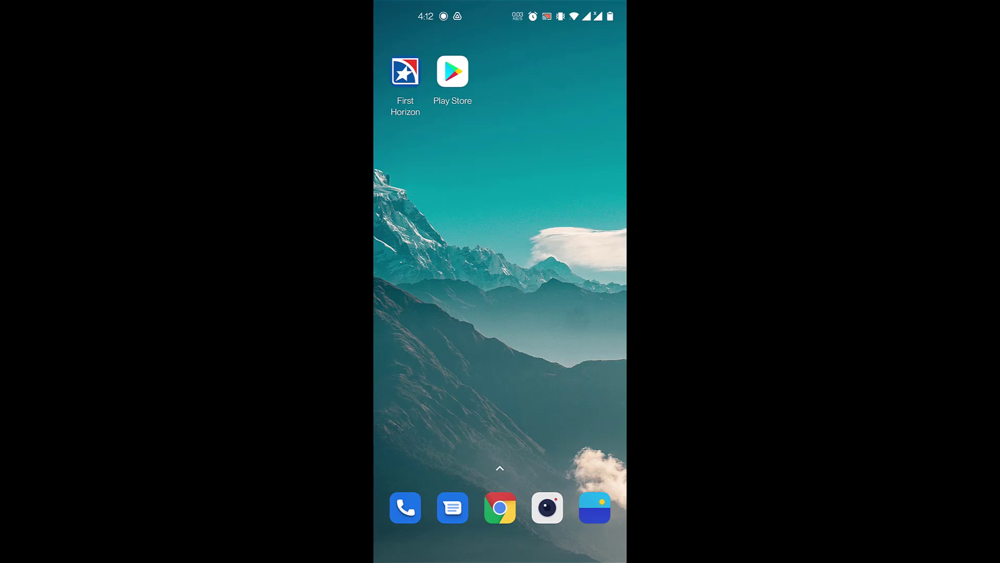
- Launch the Google Play Store from the Android home screen
left_click(452, 70)
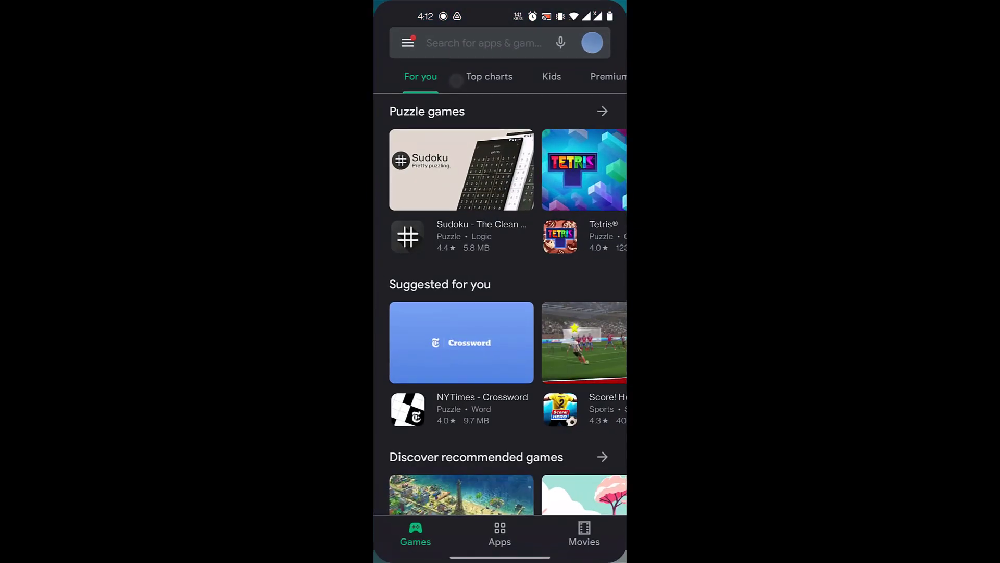
- Search Play Store for 'first' and open the First Horizon Mobile Banking app page
left_click(483, 43)
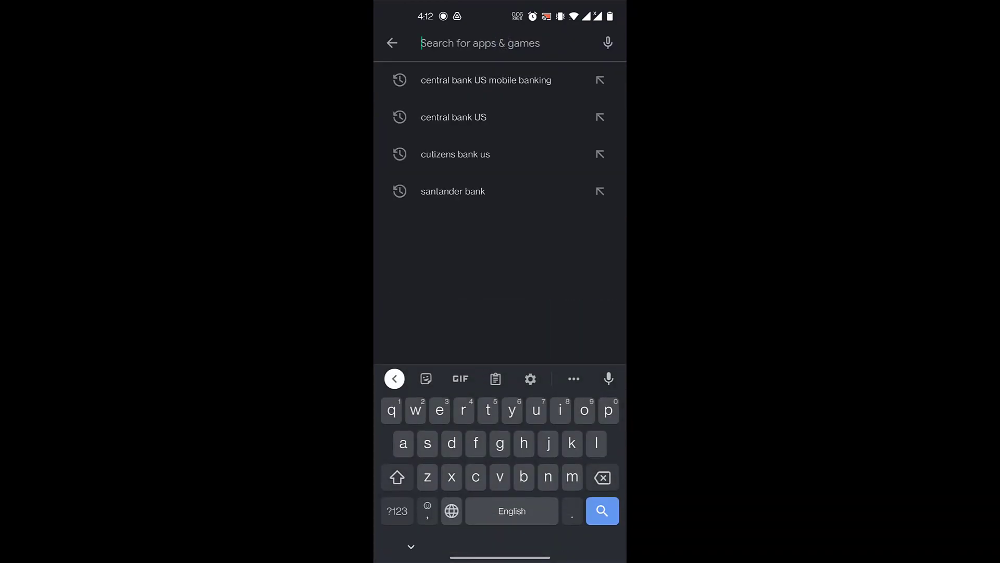
type("first")
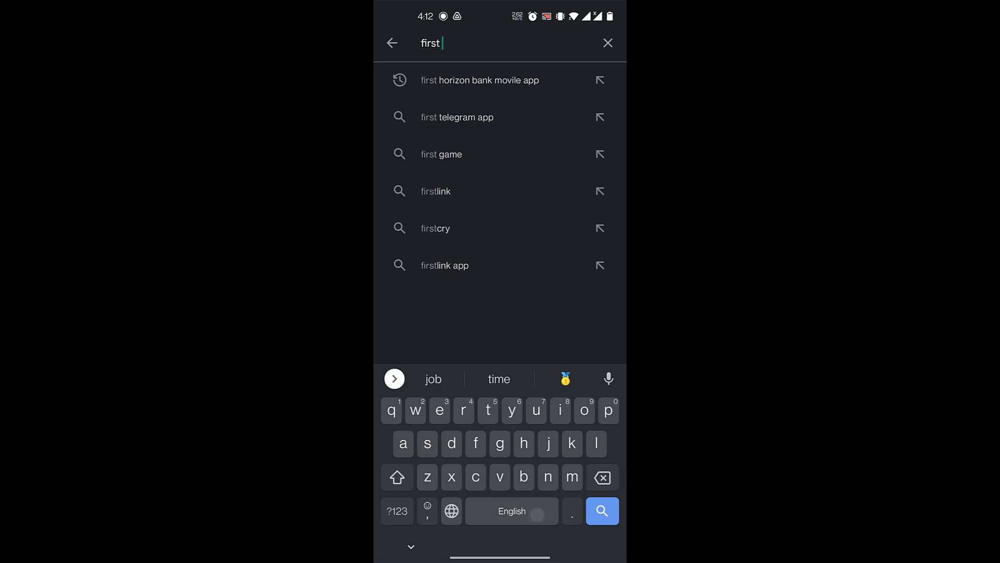
left_click(480, 80)
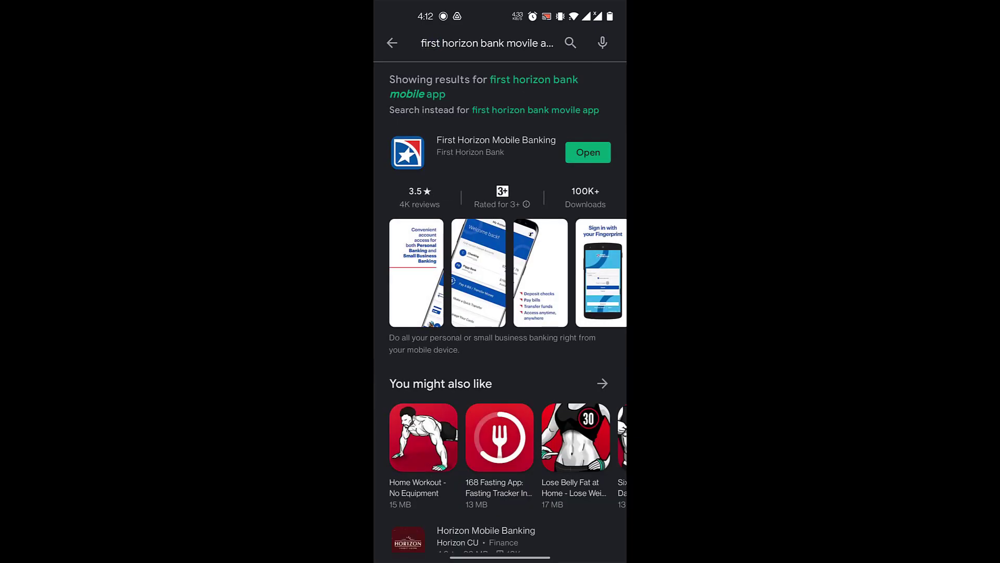
scroll("up", 3)
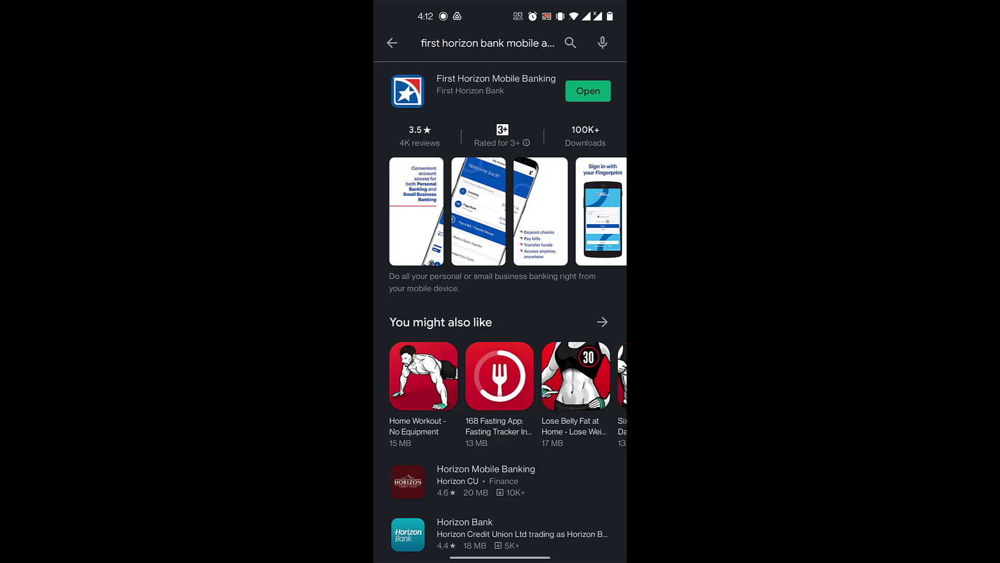
left_click(495, 89)
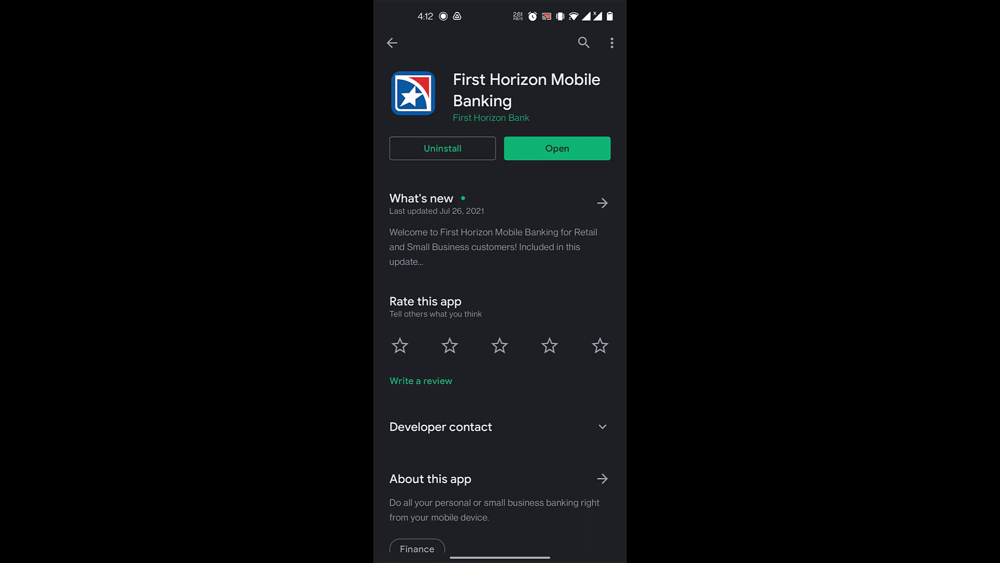
- Open the app and choose 'Enroll in Online/Mobile Banking' under More
left_click(557, 148)
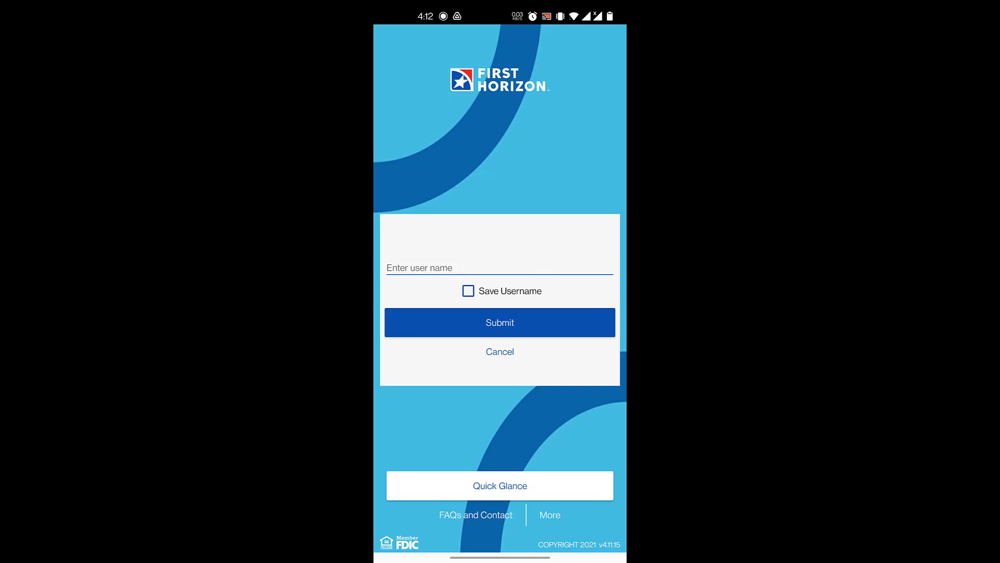
left_click(549, 515)
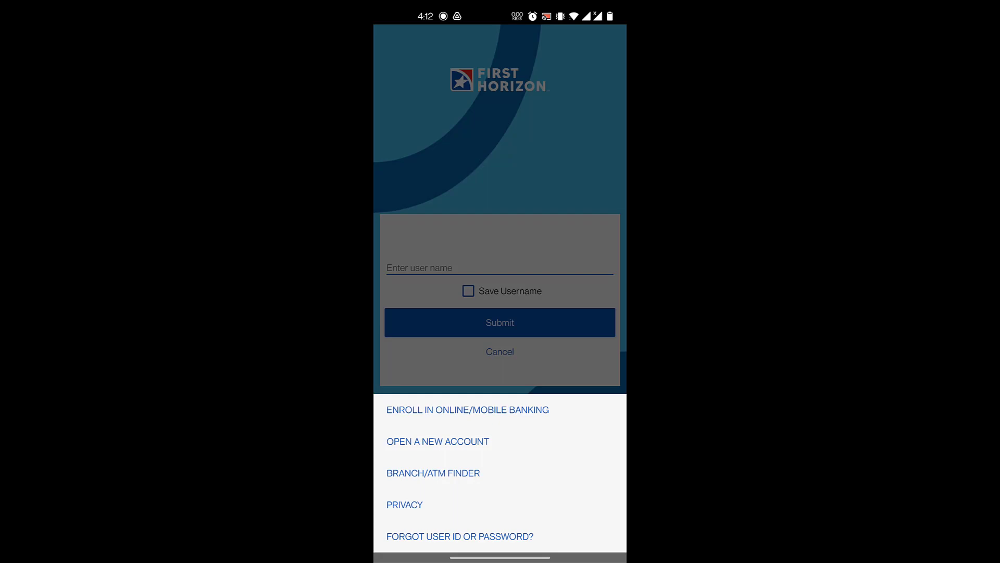
left_click(467, 409)
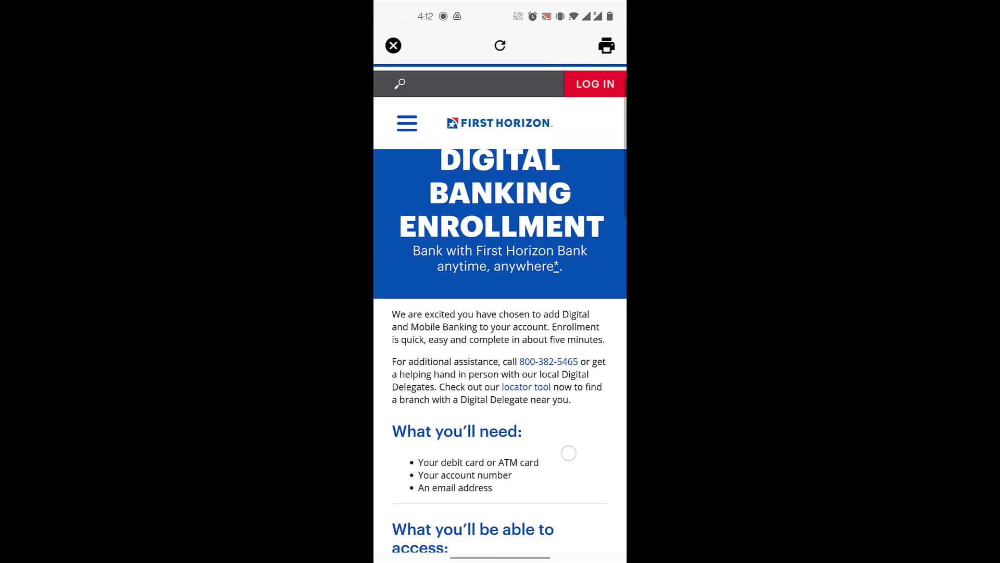
- Scroll the Digital Banking Enrollment page and select Get Started
scroll("down", 3)
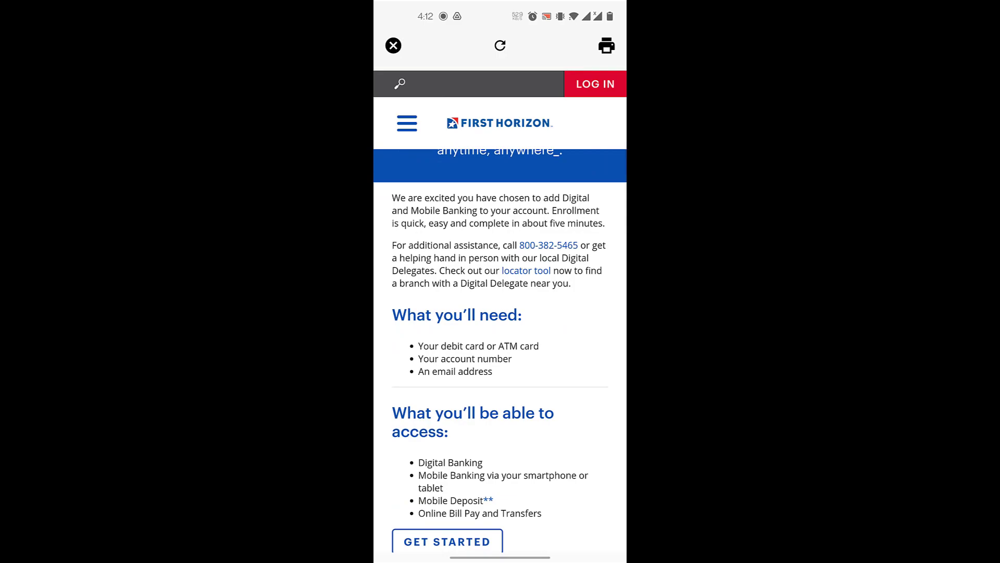
scroll("down", 3)
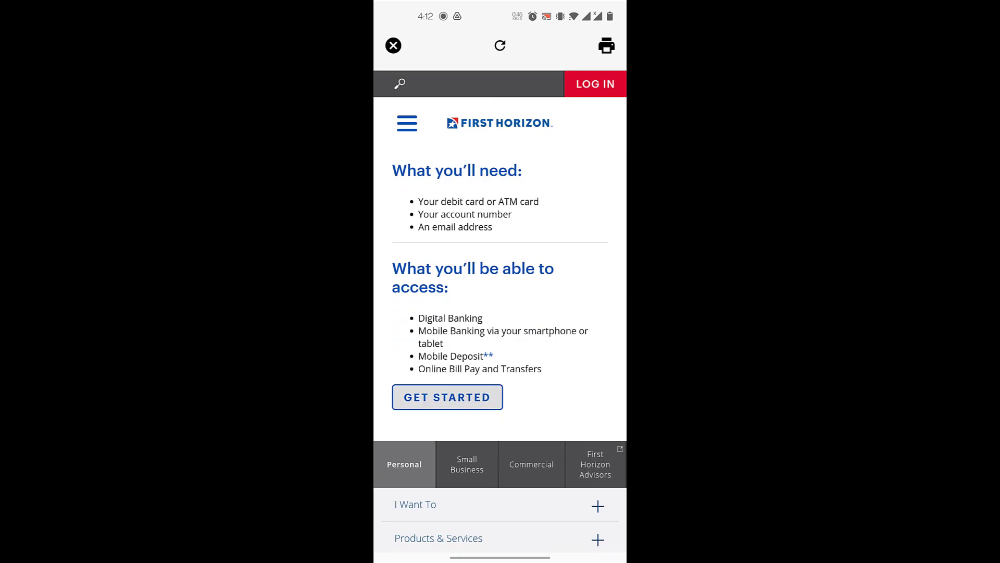
left_click(447, 397)
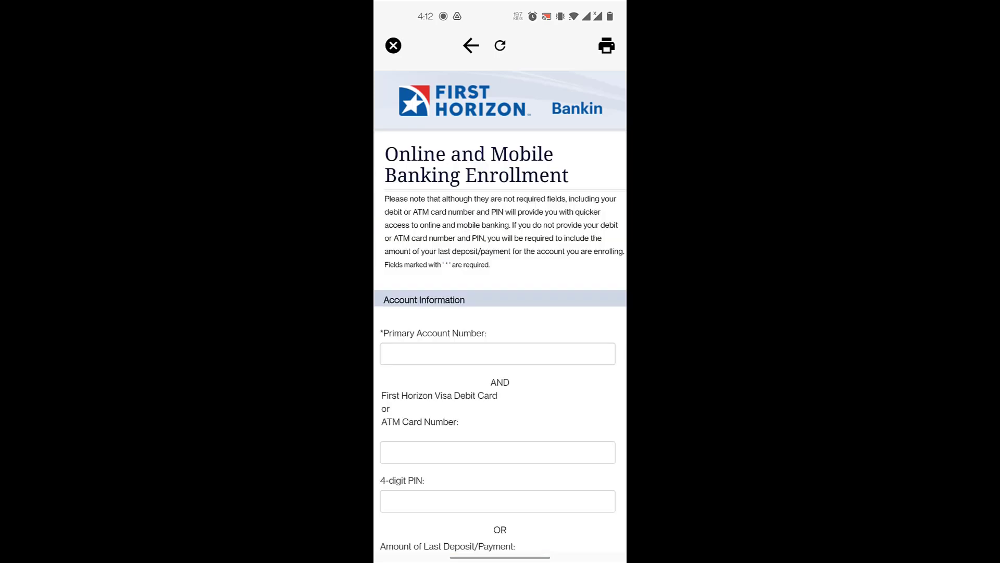
- Enter the primary account number and the masked 4-digit PIN
left_click(523, 438)
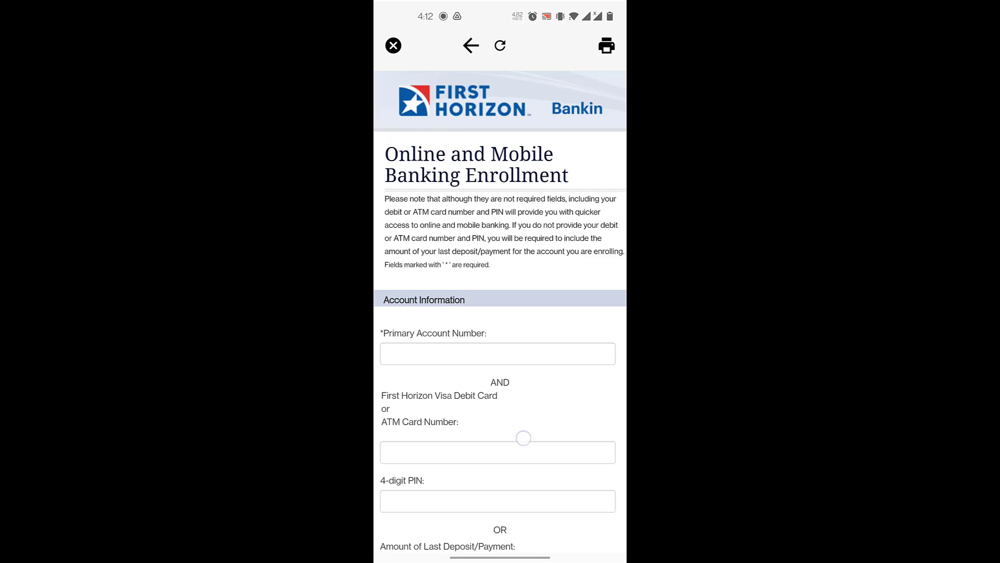
scroll("down", 3)
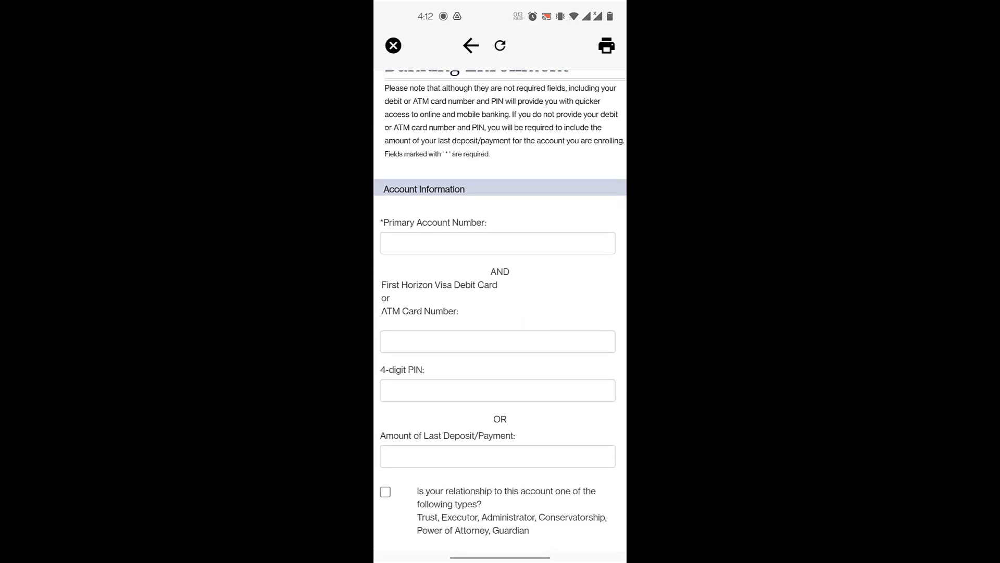
left_click(497, 242)
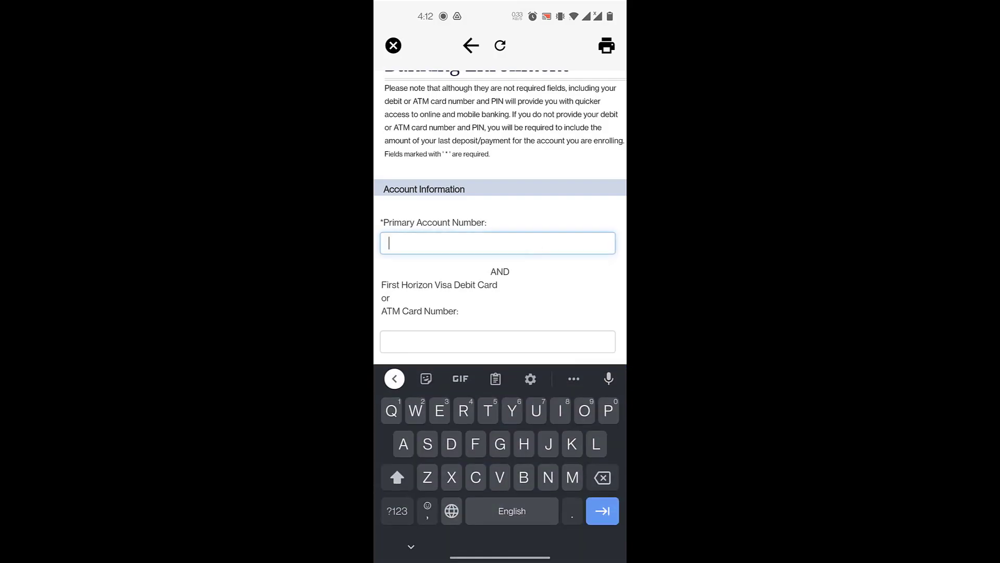
left_click(497, 341)
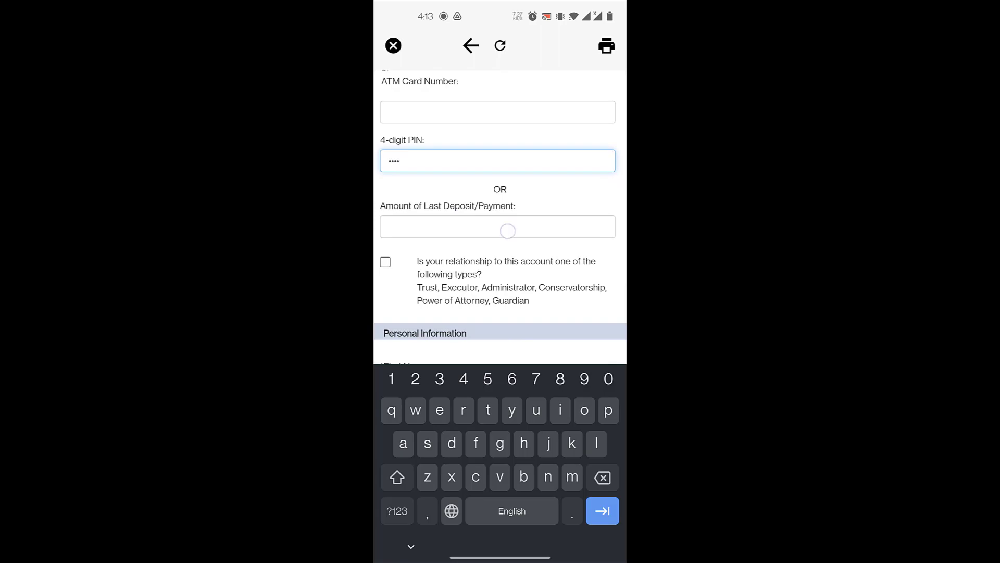
left_click(497, 227)
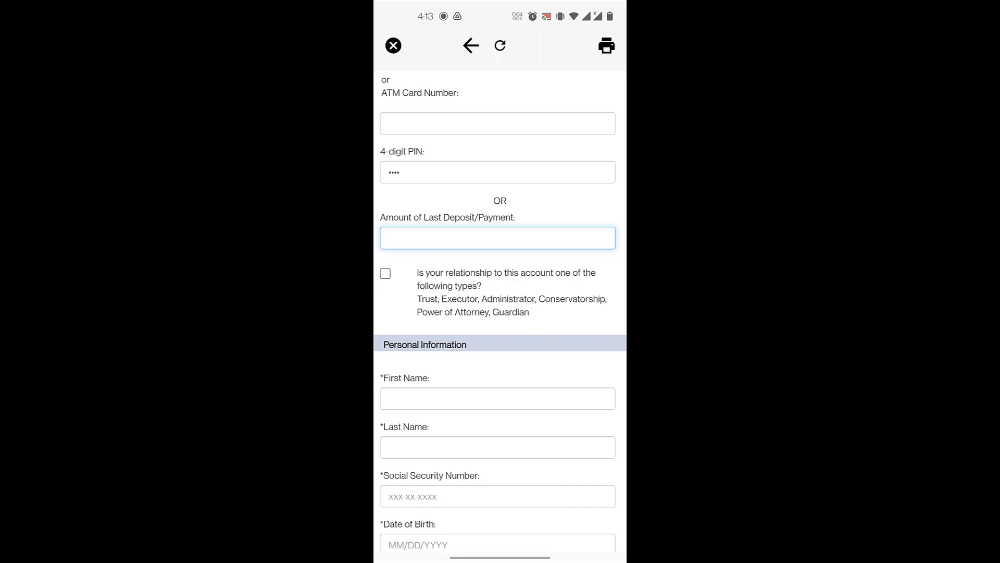
left_click(385, 273)
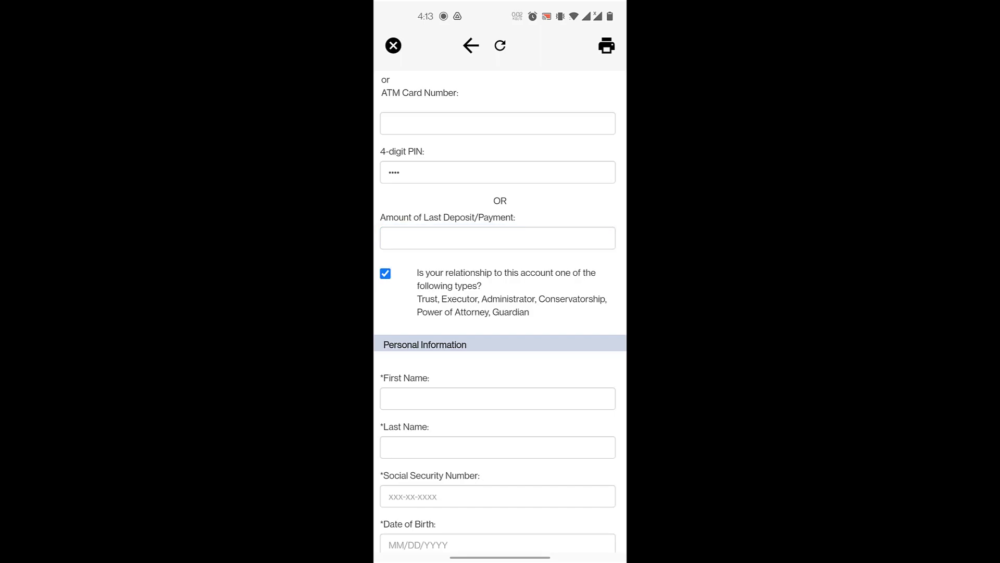
left_click(384, 273)
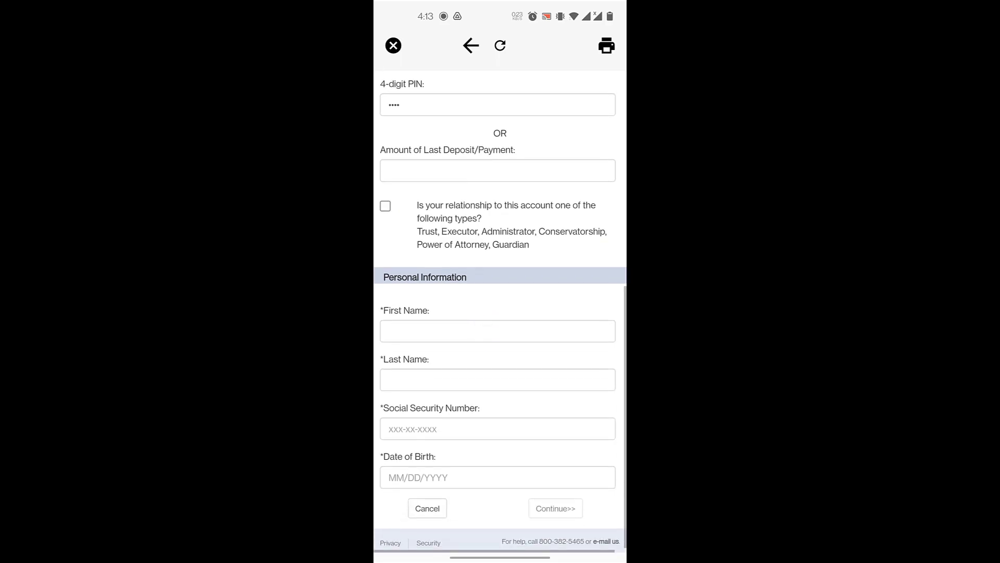
scroll("down", 3)
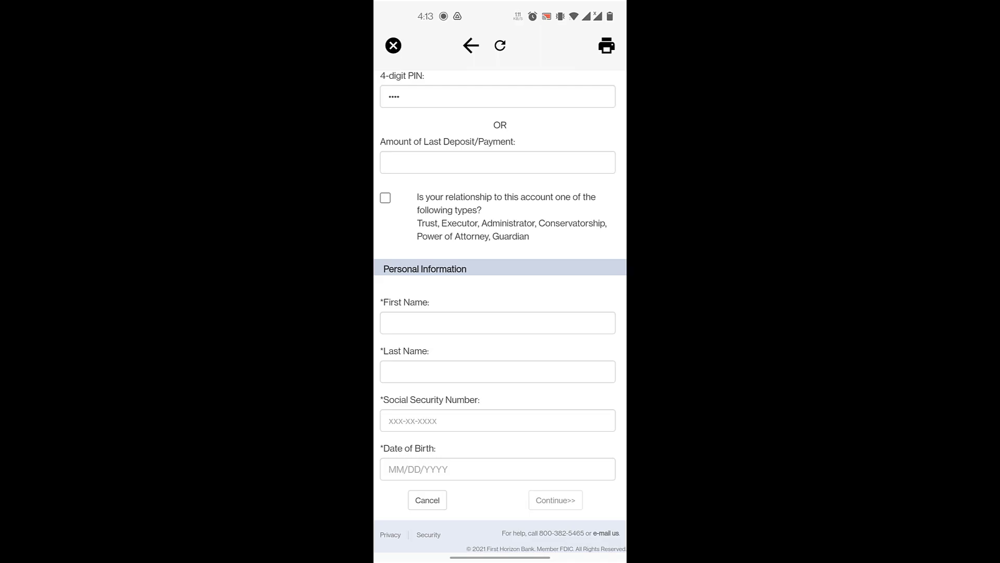
left_click(497, 468)
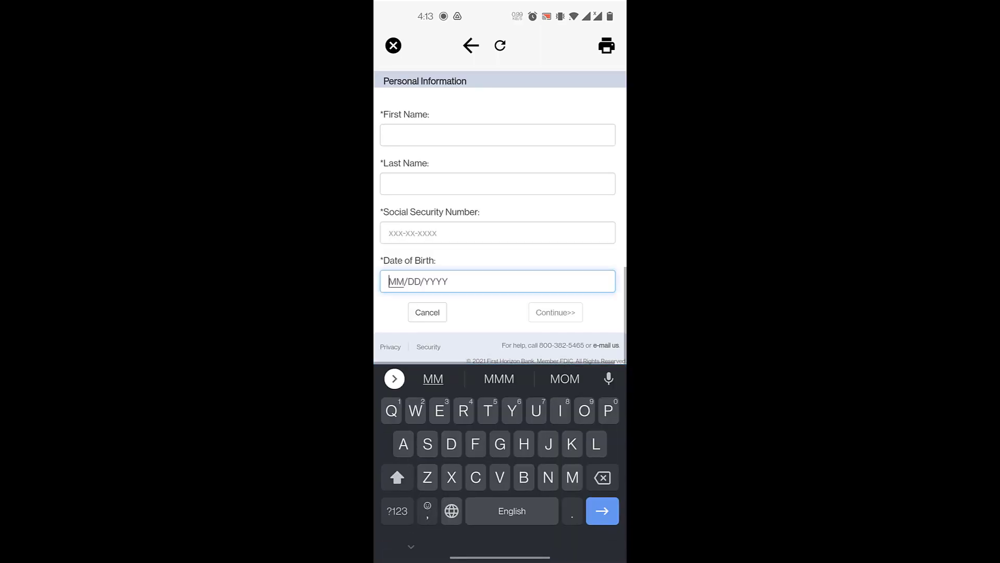
scroll("down", 3)
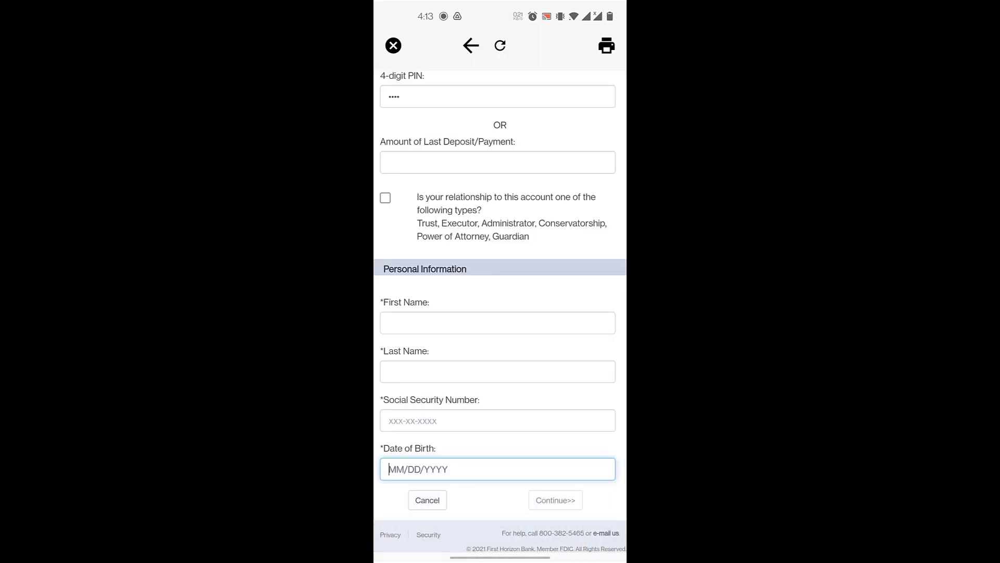